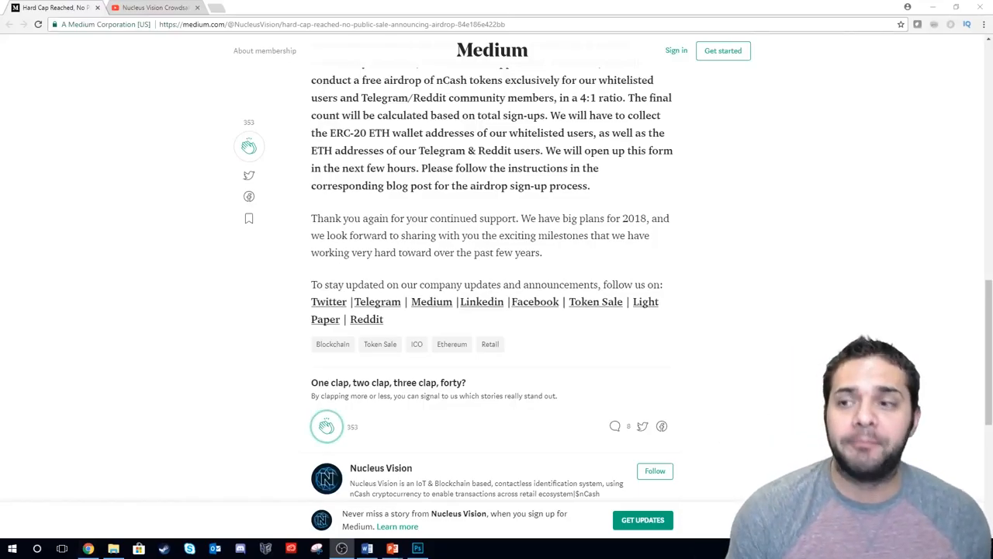
Step: Scroll the Medium hard-cap article back up to its top after the livestream visit
scroll(up, 3)
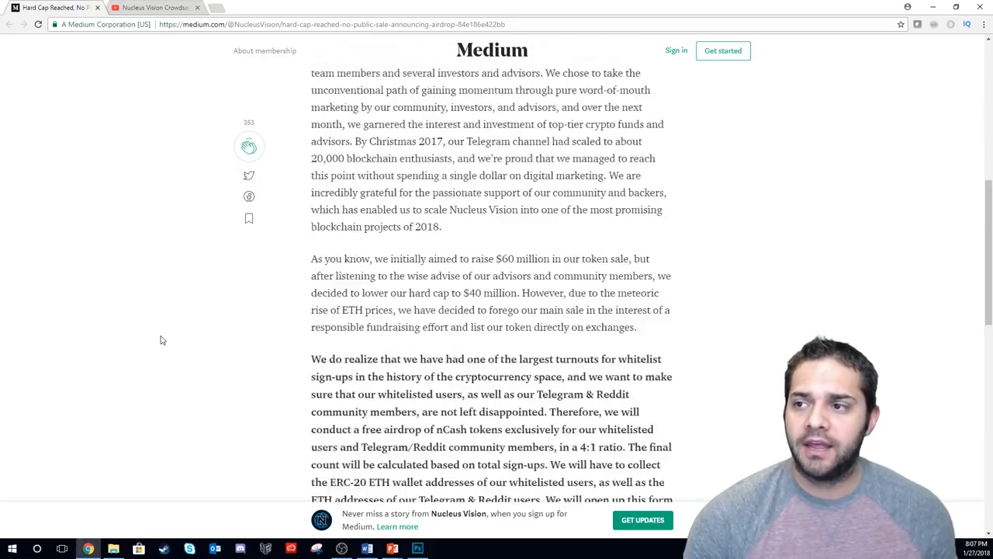
scroll(up, 3)
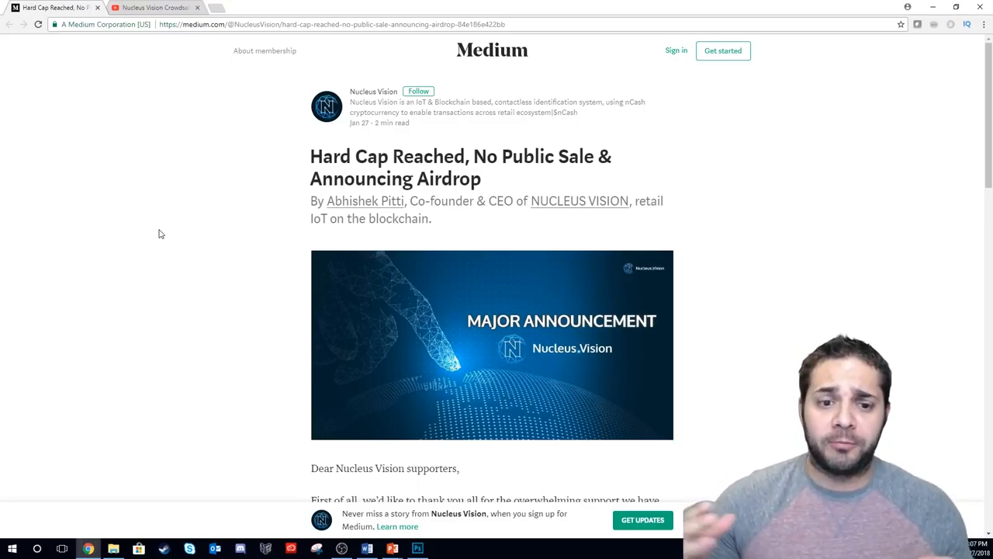
mouse_move(255, 200)
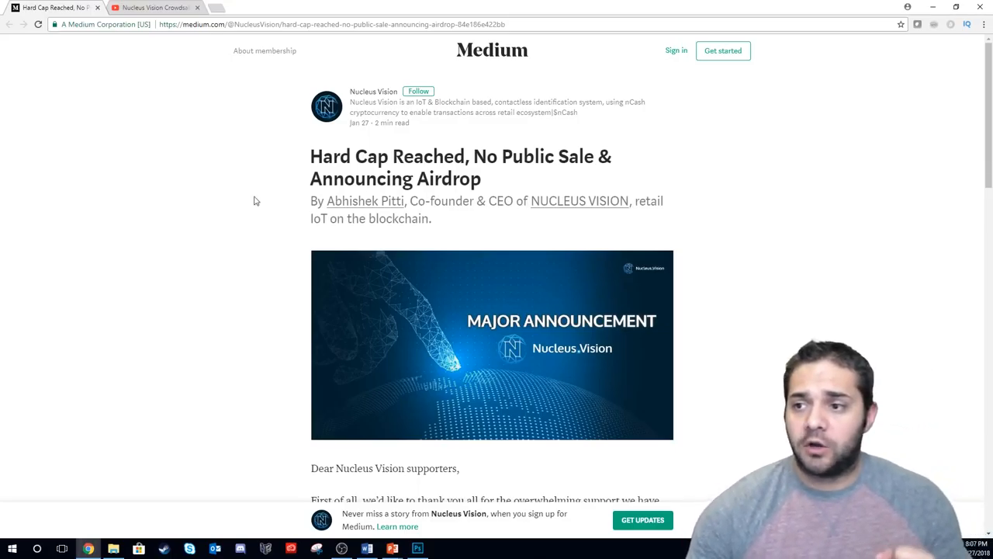
mouse_move(185, 221)
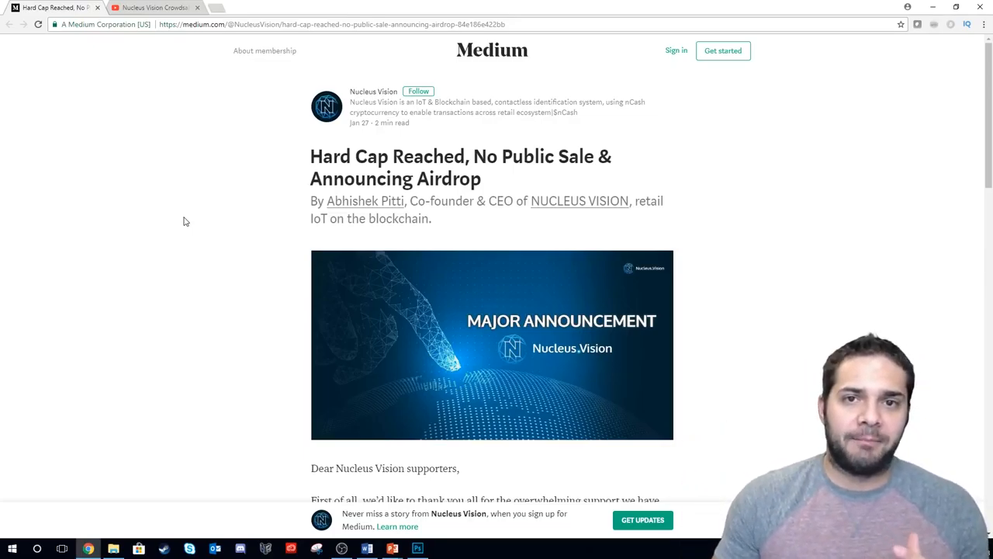
mouse_move(193, 208)
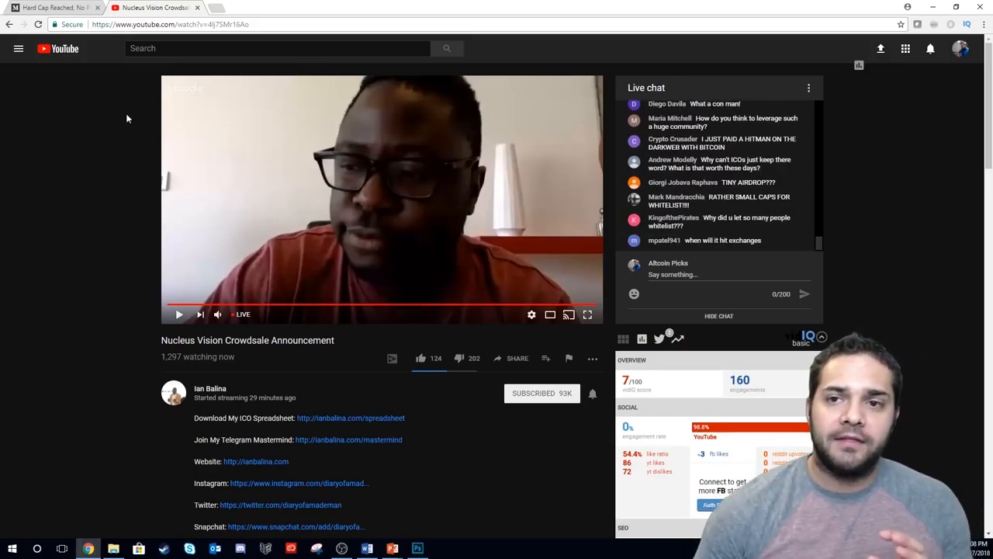
Step: Return to the Medium article and scroll to the hard cap and whitelist airdrop paragraphs
click(50, 8)
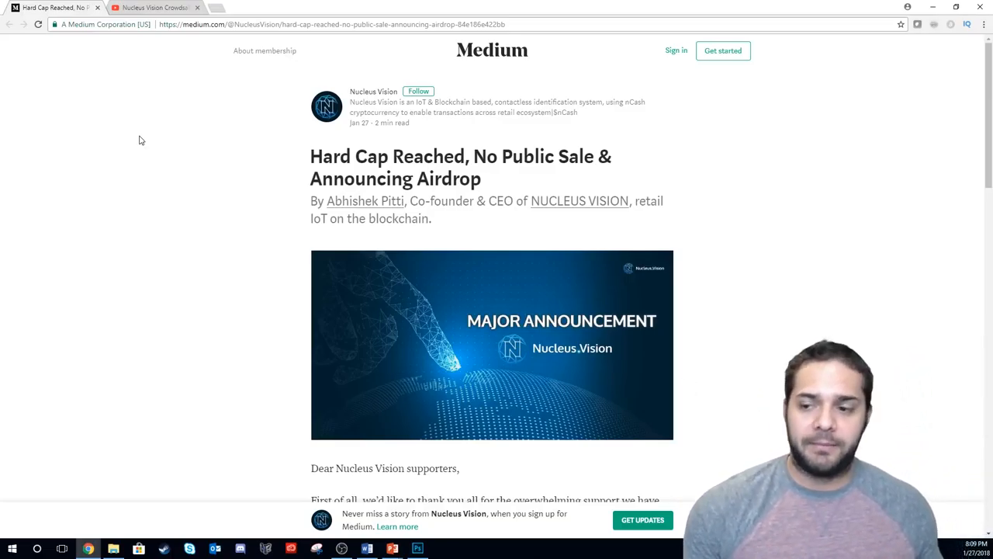
scroll(down, 3)
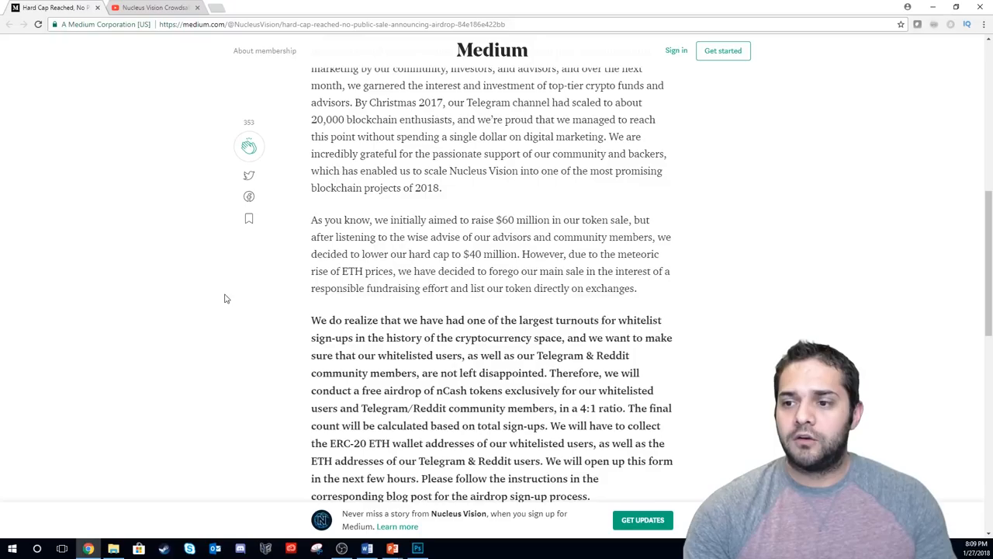
scroll(down, 3)
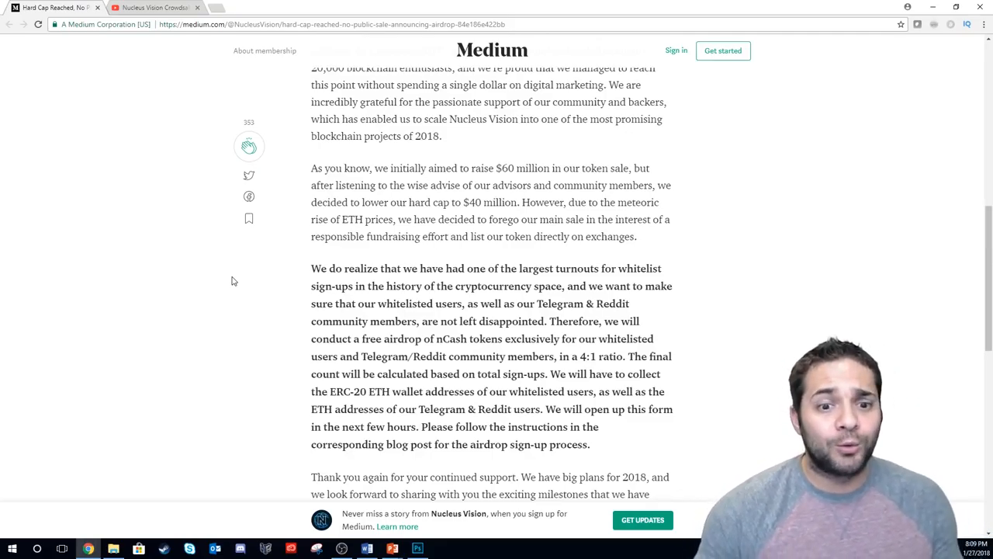
Step: Bring up CoinMarketCap's market cap table listing Bitcoin, Ethereum, Ripple prices
click(314, 8)
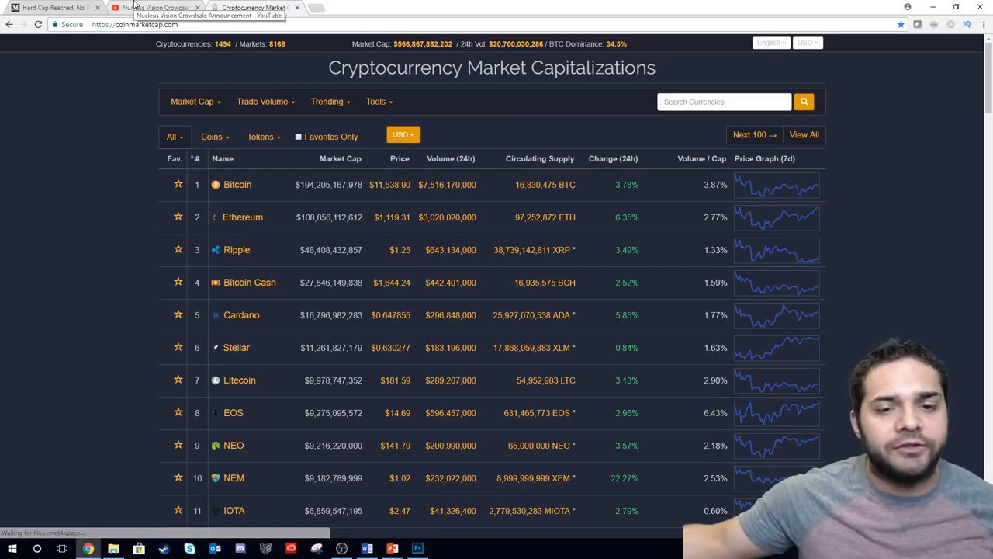
Step: Switch back from CoinMarketCap to the Medium hard-cap article at its airdrop paragraph
click(50, 6)
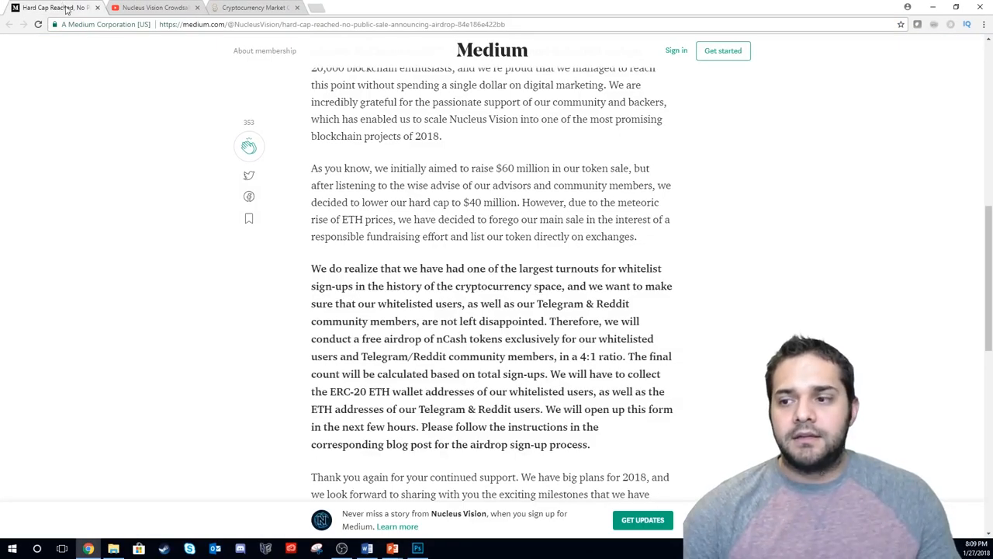
mouse_move(112, 169)
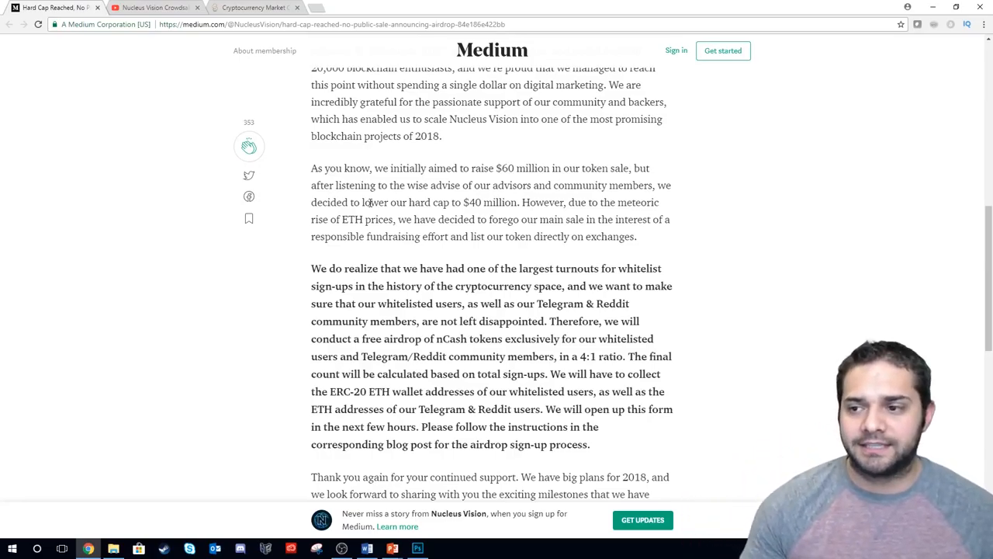
mouse_move(676, 284)
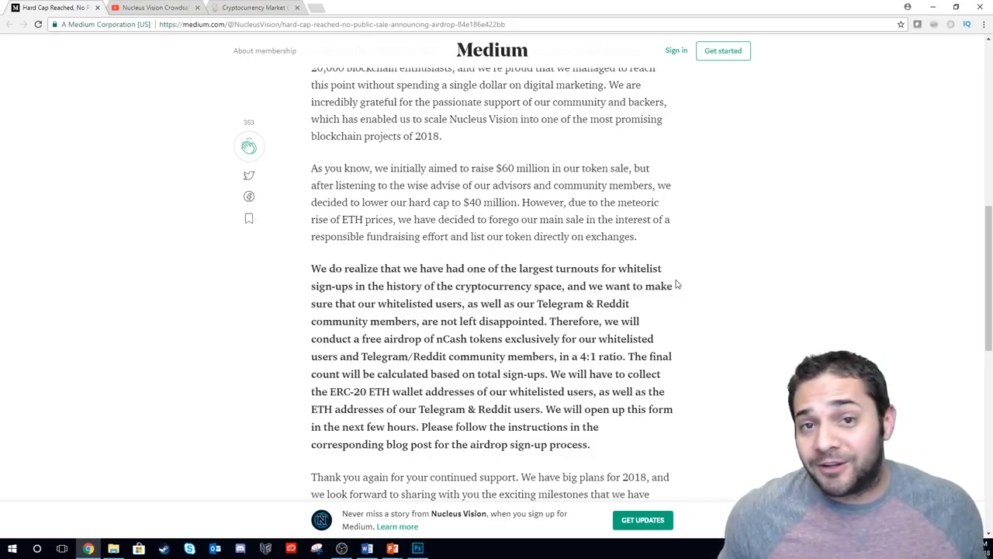
scroll(down, 3)
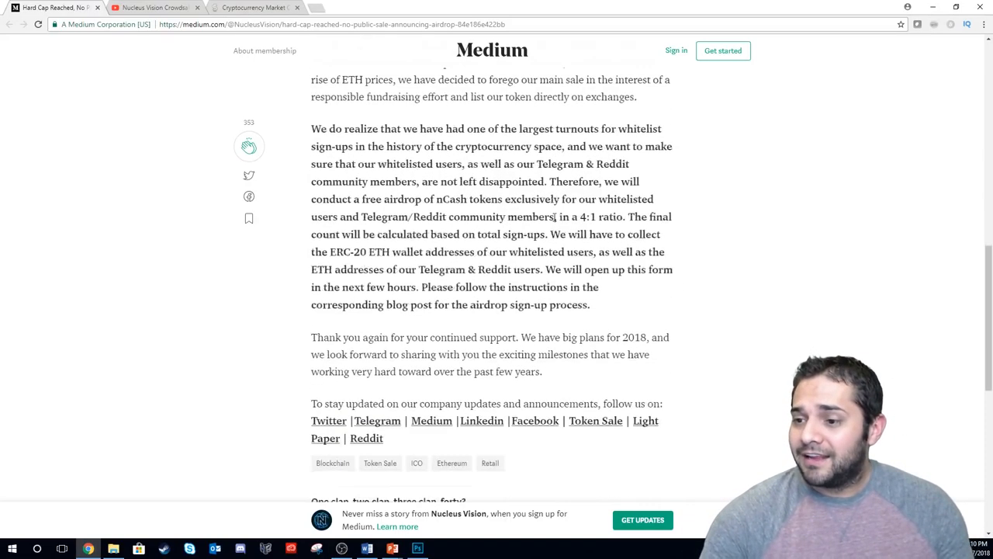
scroll(up, 3)
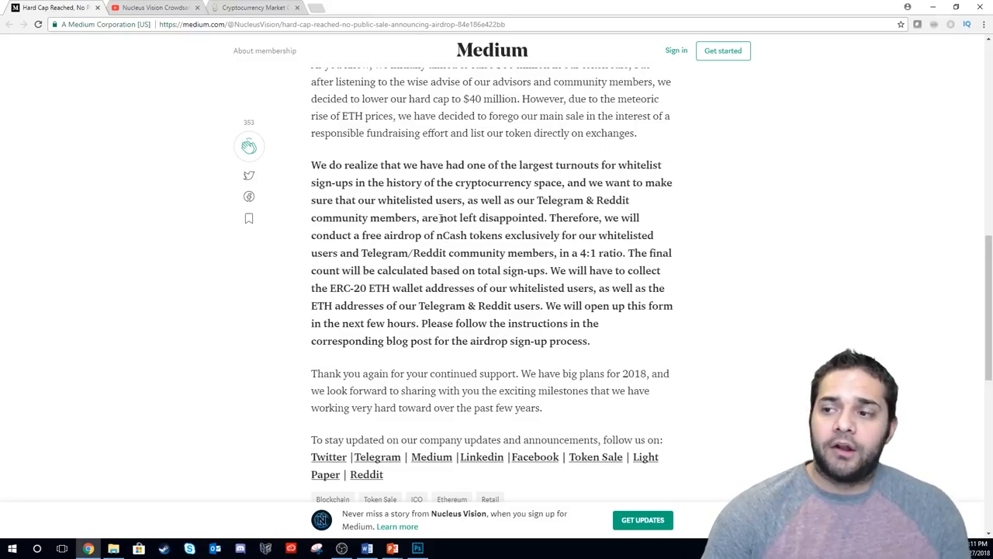
scroll(up, 3)
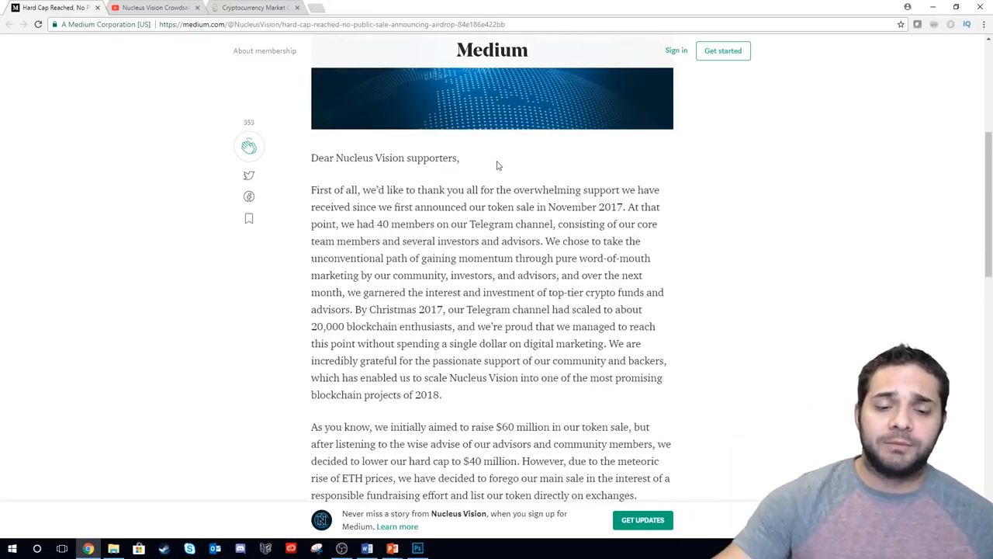
click(155, 6)
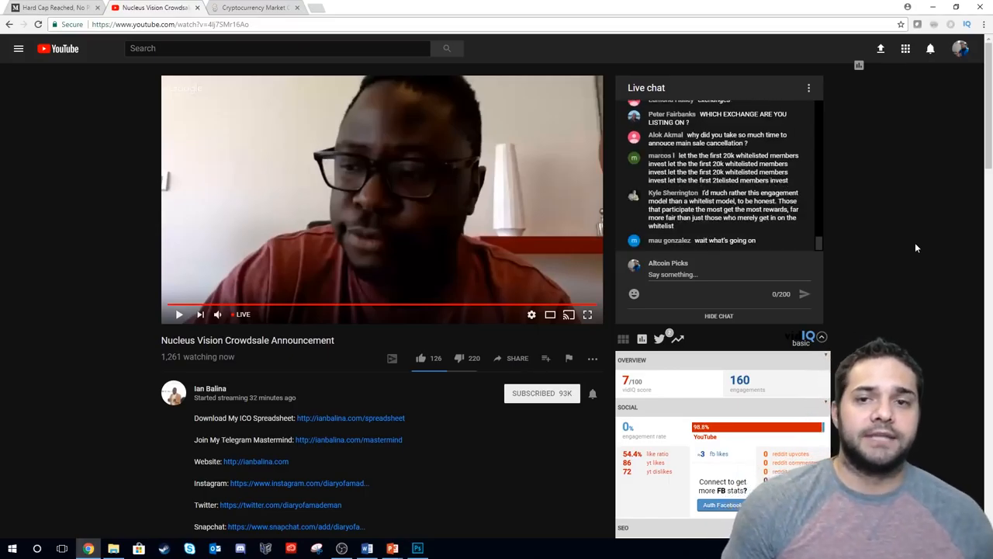
click(49, 7)
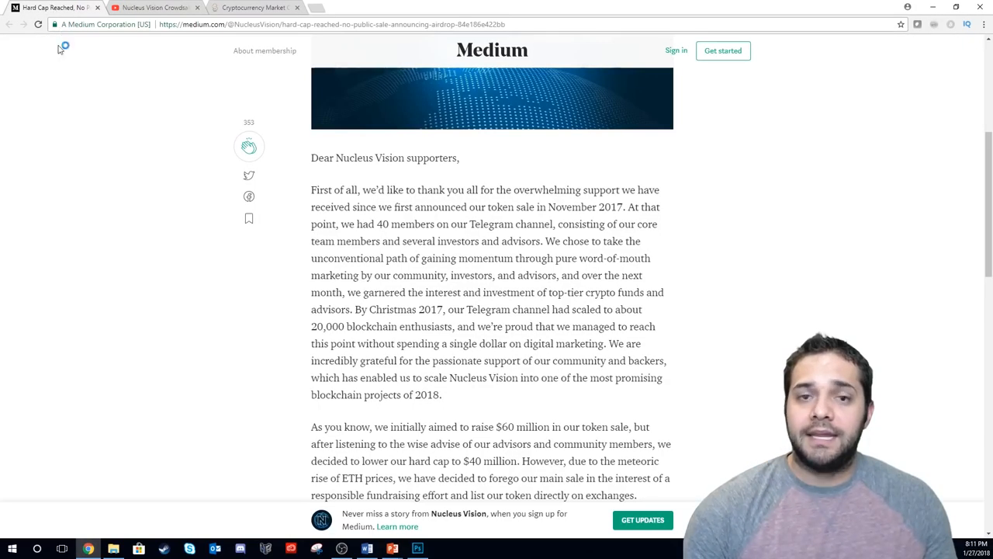